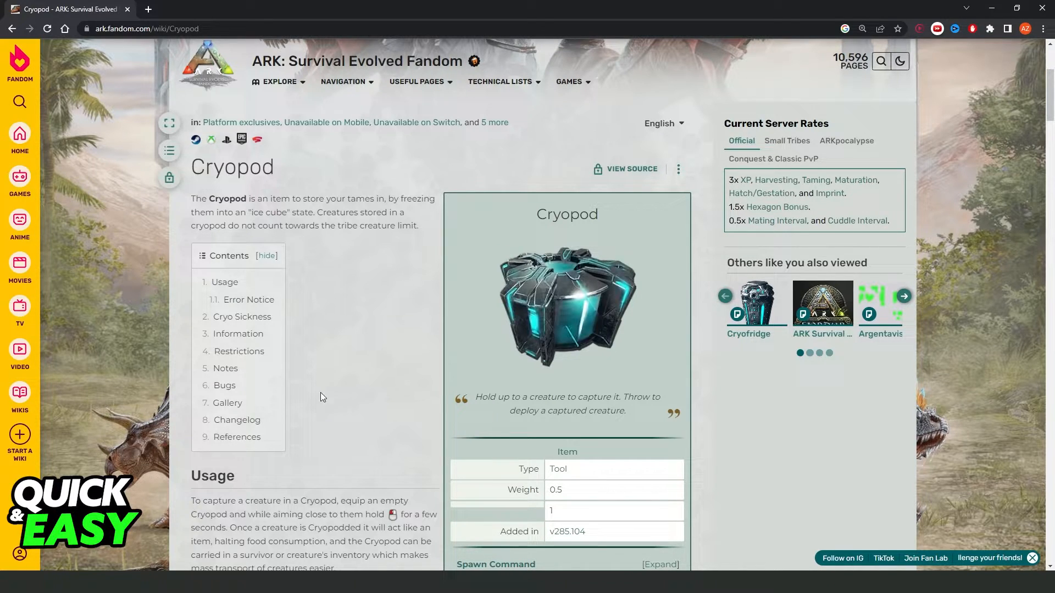
pyautogui.moveTo(438, 563)
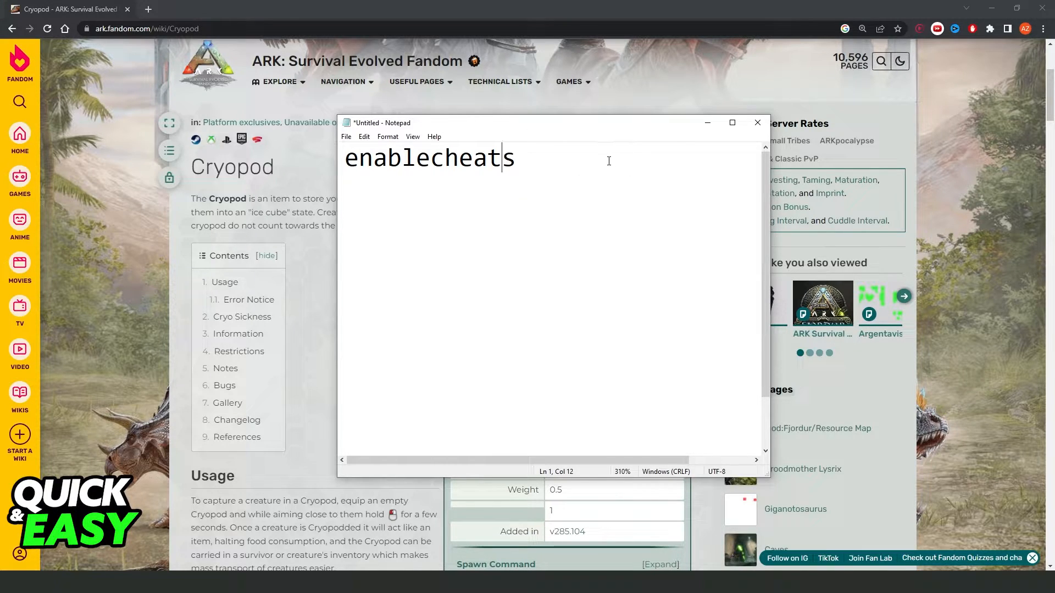
# Type 'cheat gfi WeaponEmptyCryopod' into the note.
pyautogui.write('cheat gfi WeaponEmptyCryopod')
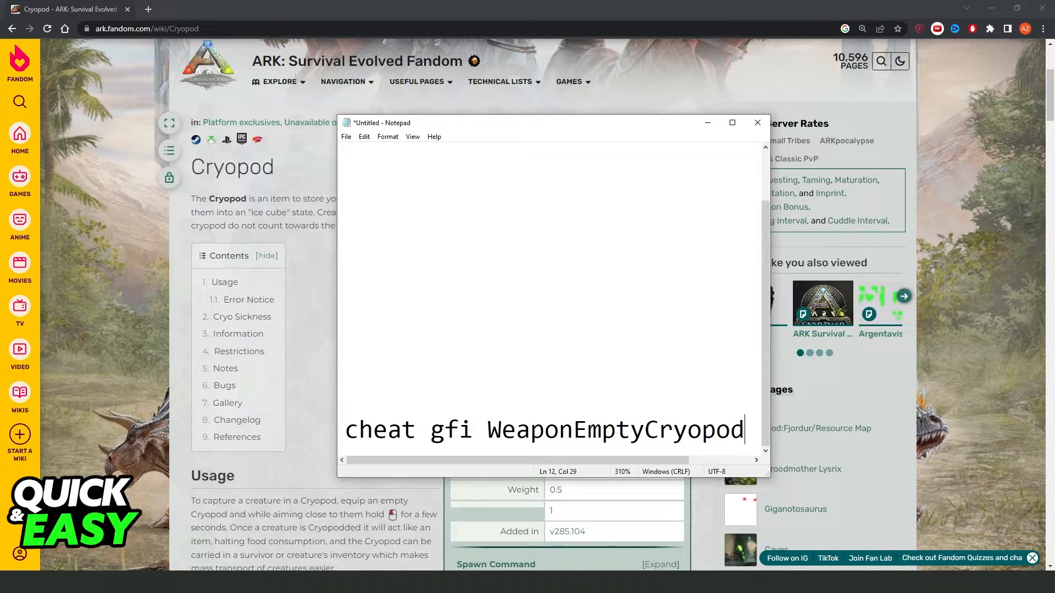
# Append '1 1 0' to complete the command, then minimize Notepad to reveal the wiki page.
pyautogui.write('1 1 0')
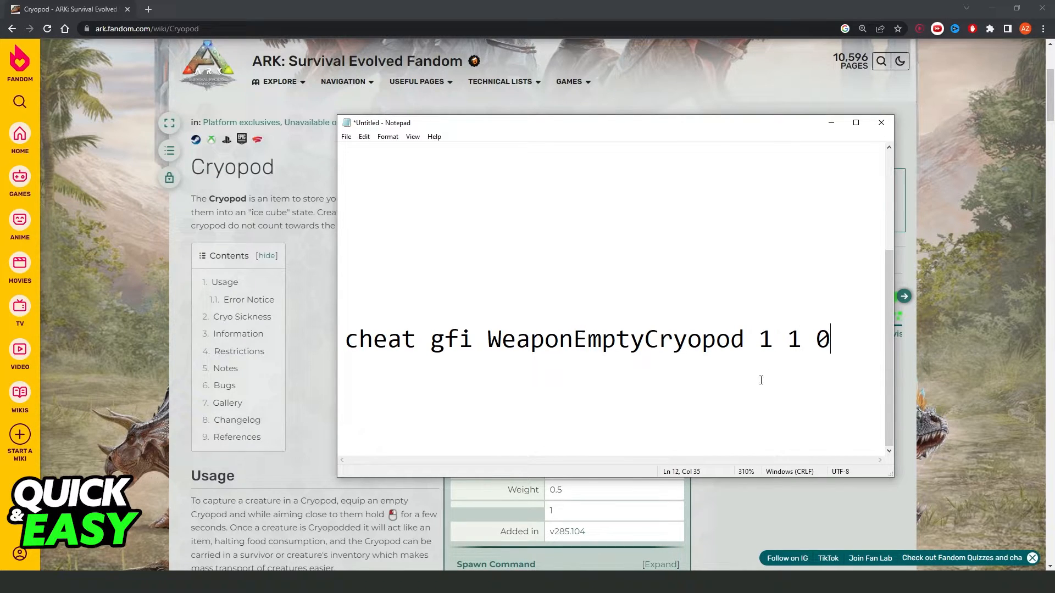
pyautogui.moveTo(801, 380)
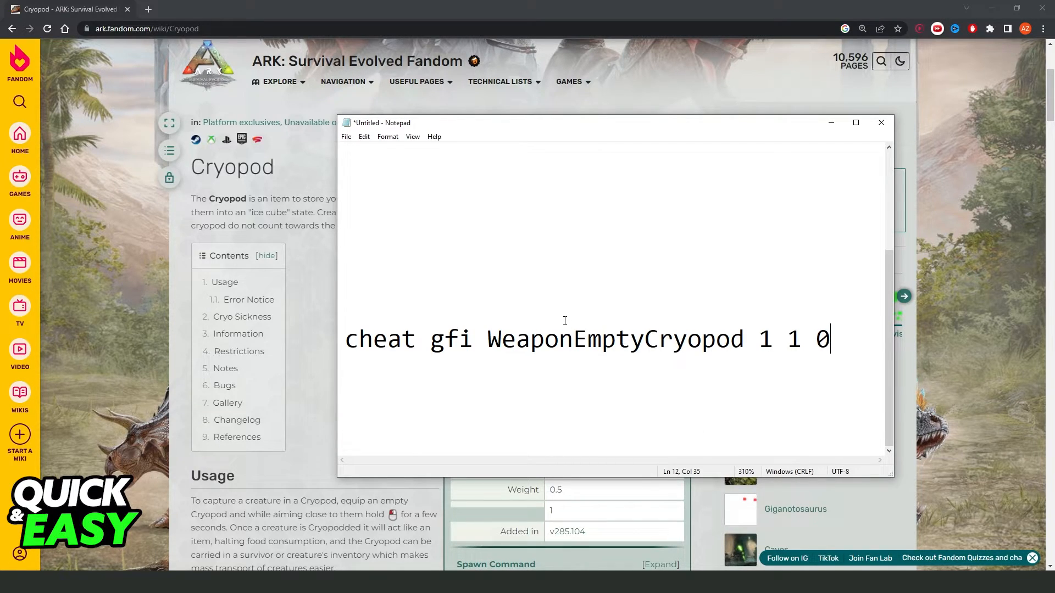
pyautogui.click(551, 348)
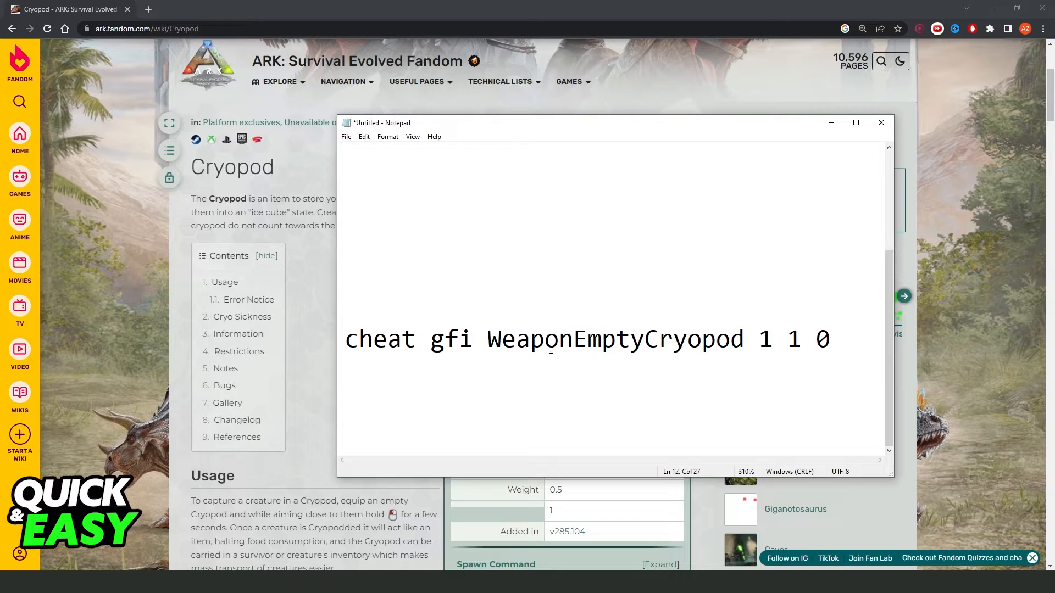
pyautogui.doubleClick(764, 338)
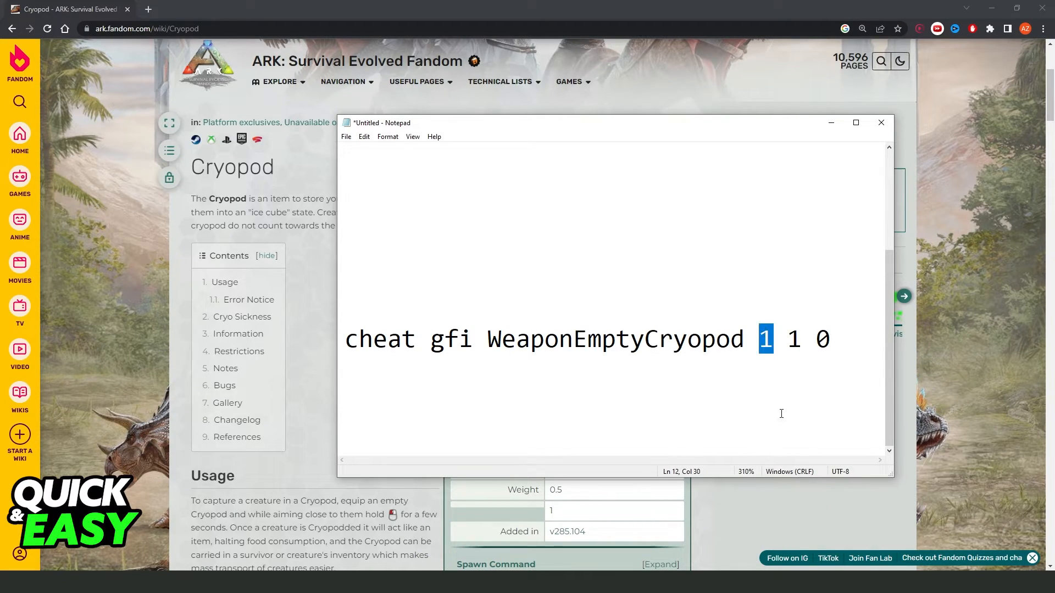
pyautogui.click(881, 123)
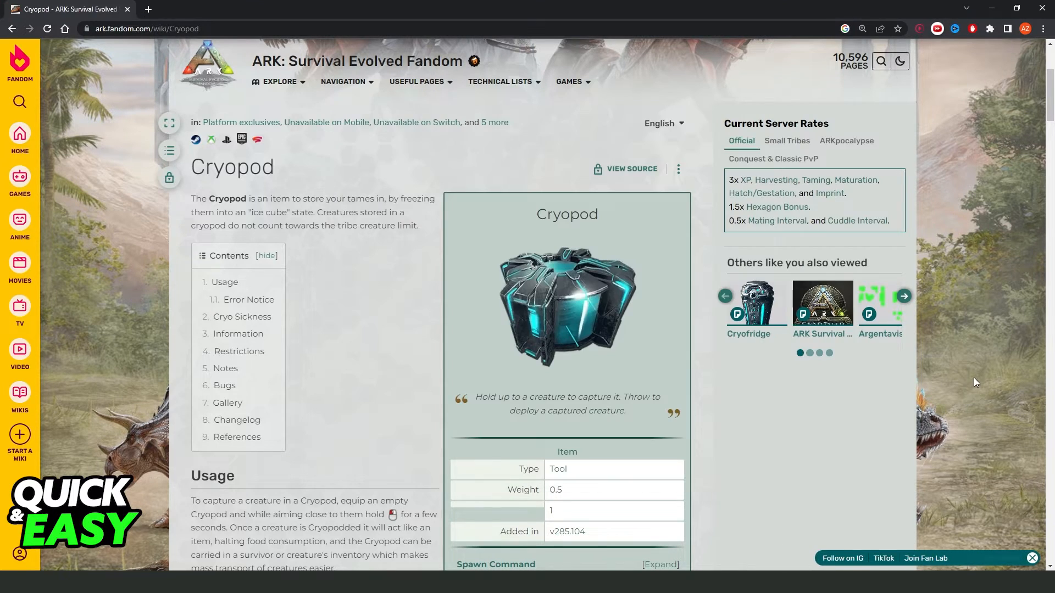